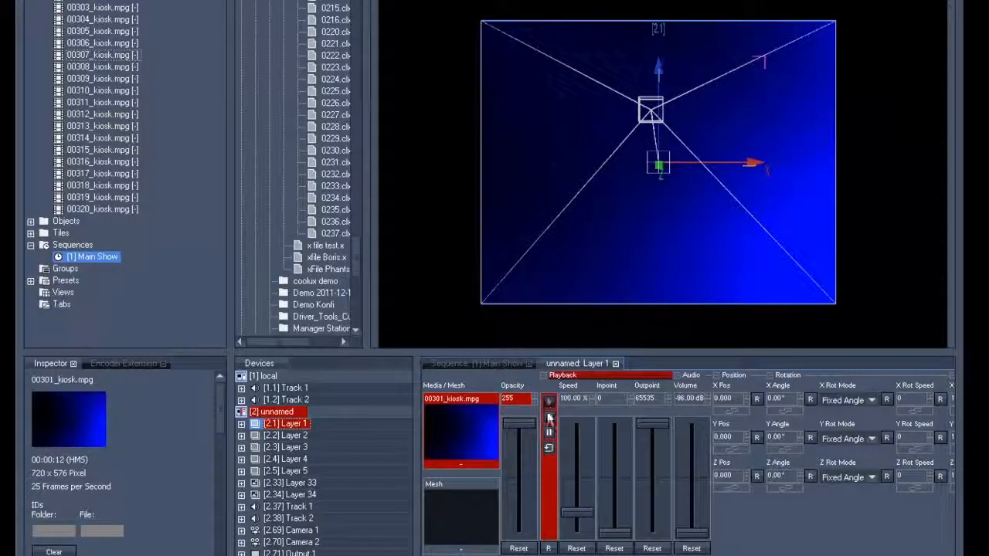
Step: Store Layer 1's active kiosk clip into the Main Show sequence and move the playhead to 5:19
{"action": "left_click", "coordinate": [476, 363]}
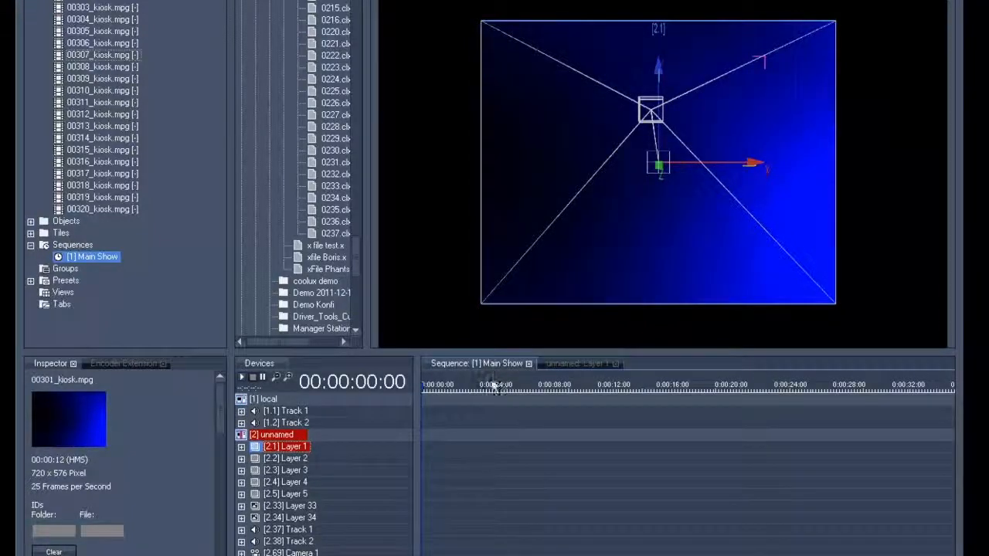
{"action": "right_click", "coordinate": [494, 383]}
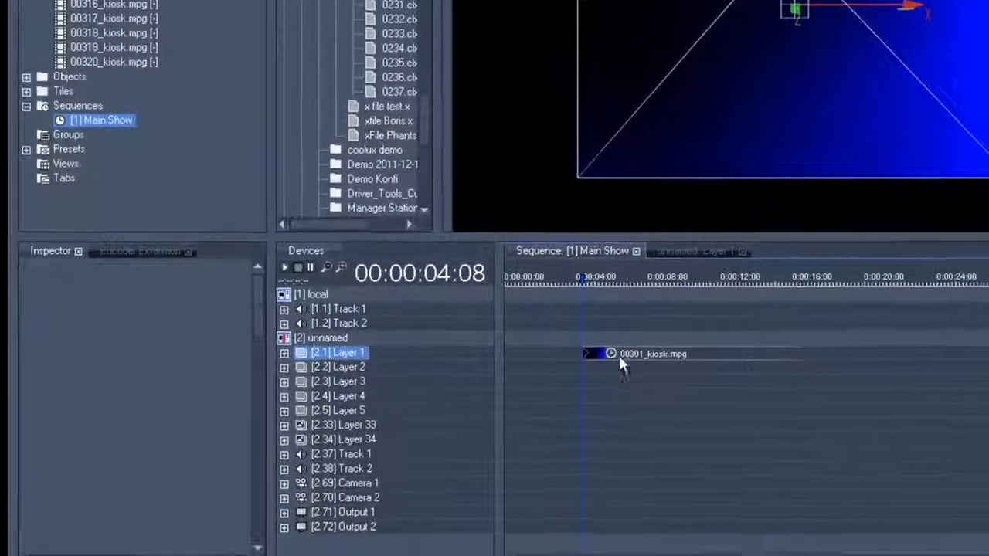
{"action": "left_click", "coordinate": [652, 354]}
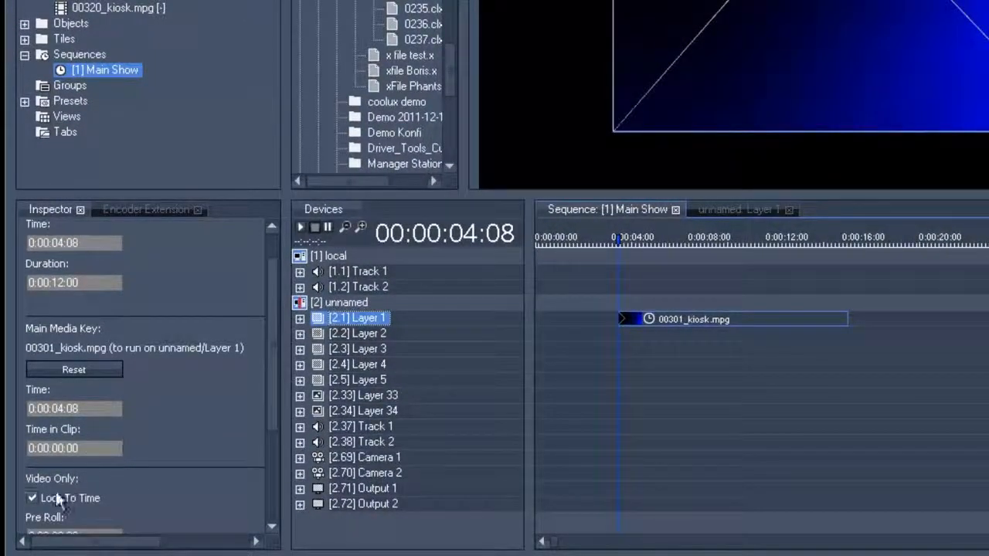
{"action": "left_click", "coordinate": [33, 497]}
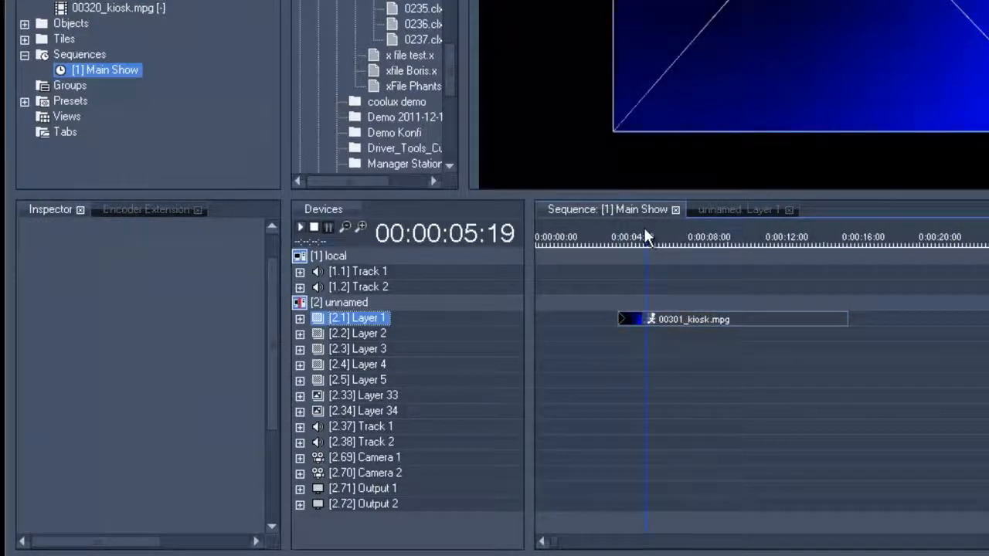
{"action": "left_click", "coordinate": [729, 318]}
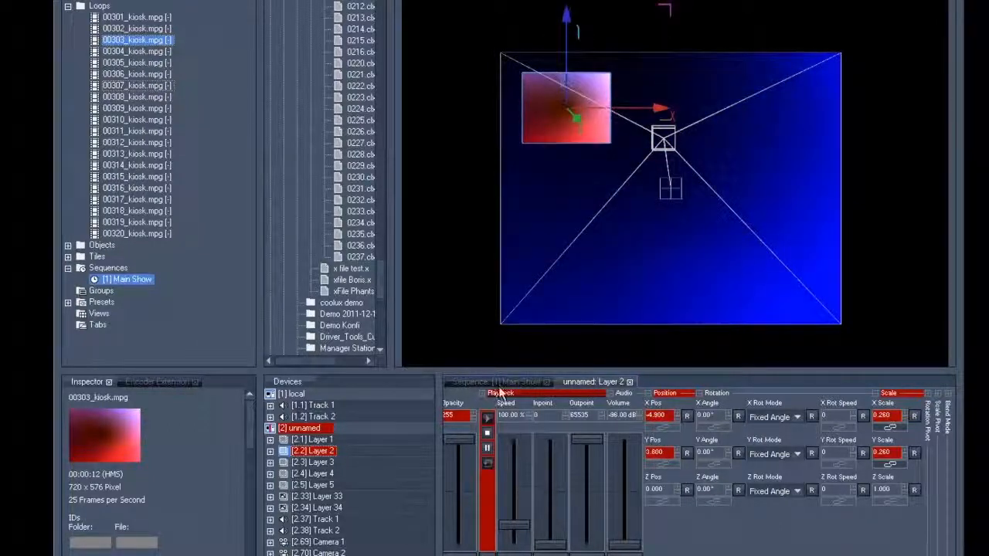
Step: Store Layer 2's 00303_kiosk.mpg clip and its top-left settings into the sequence at 5:19
{"action": "right_click", "coordinate": [541, 402]}
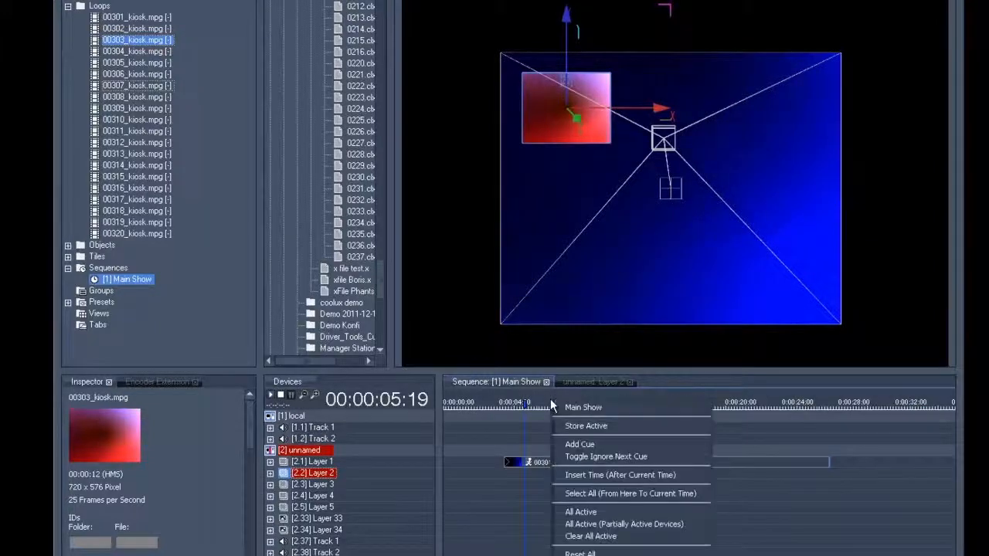
{"action": "mouse_move", "coordinate": [569, 427]}
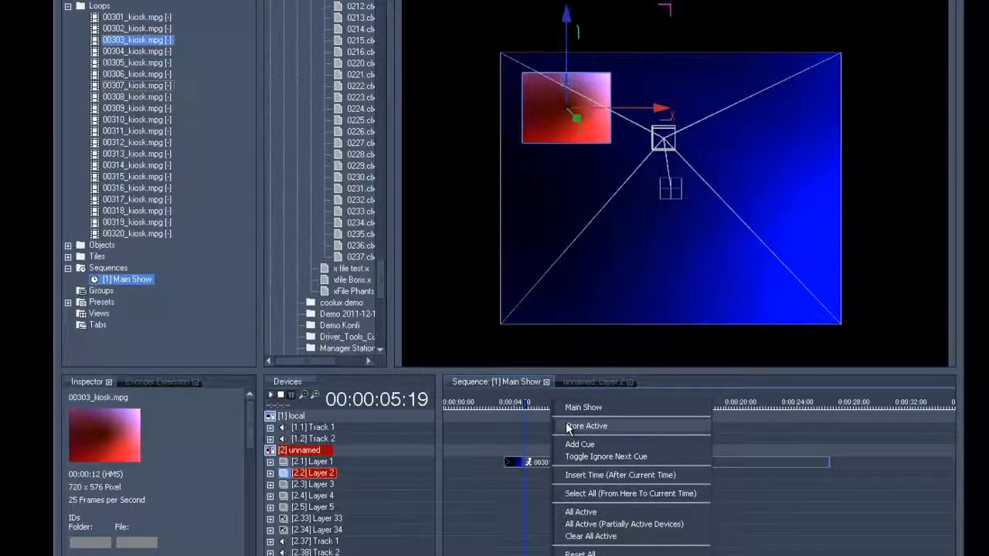
{"action": "left_click", "coordinate": [569, 429]}
{"action": "type", "text": "++40"}
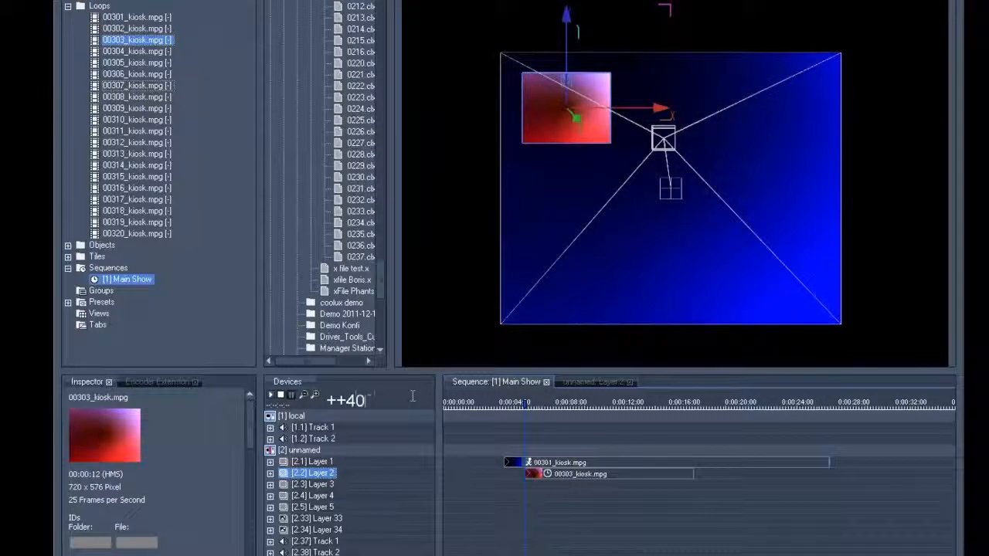
Step: Store keyframes four seconds apart moving the Layer 2 clip to the top-right, then bottom-right corner
{"action": "left_click", "coordinate": [595, 382]}
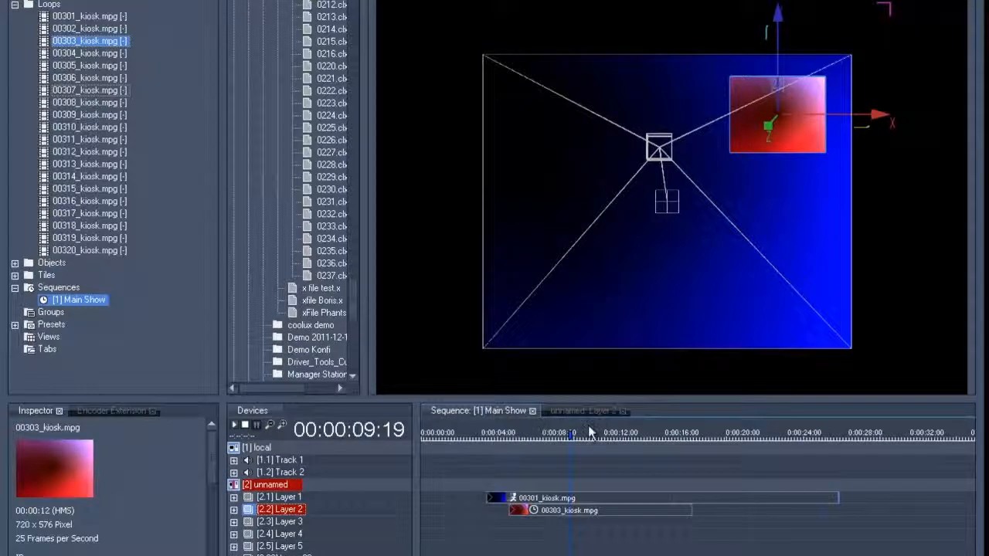
{"action": "right_click", "coordinate": [590, 432]}
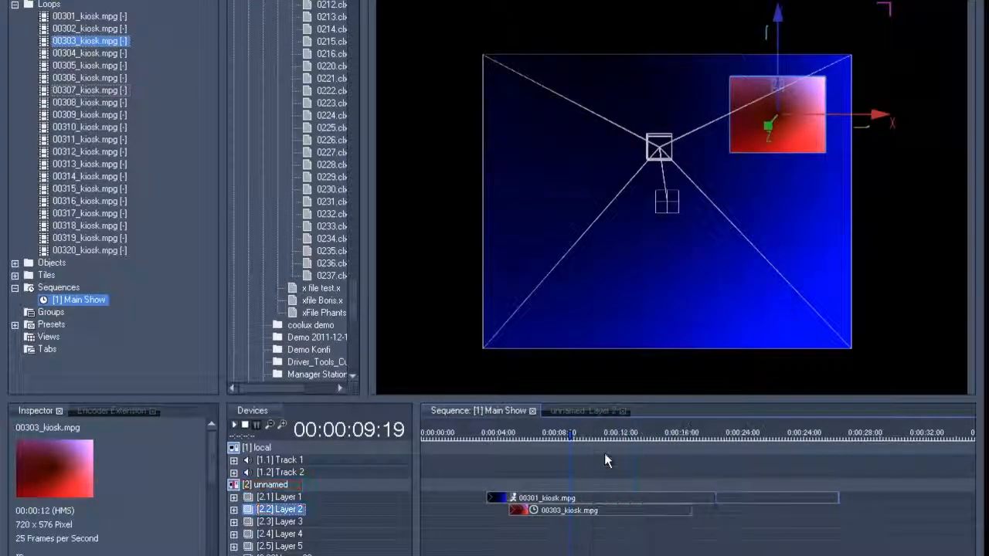
{"action": "left_click", "coordinate": [569, 510]}
{"action": "type", "text": "++400"}
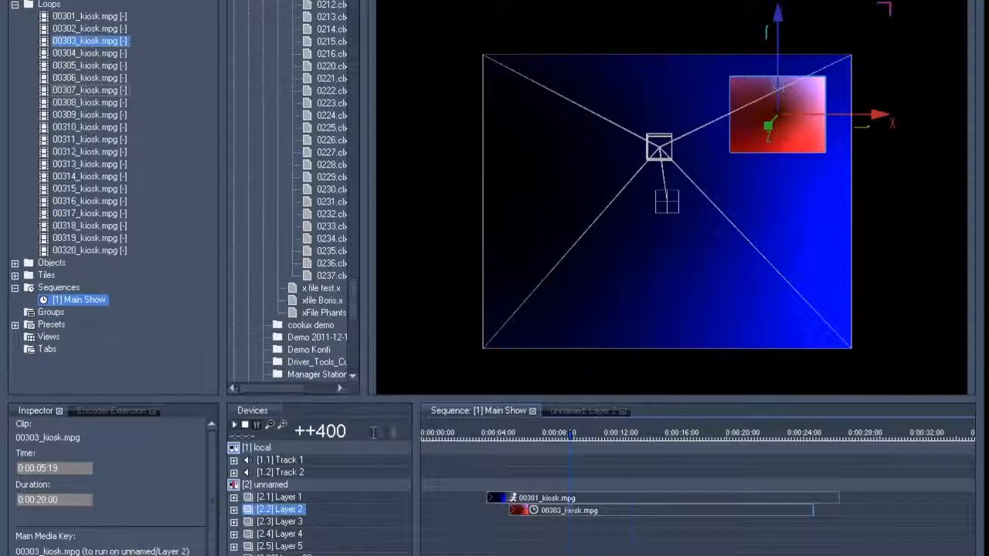
{"action": "left_click", "coordinate": [584, 412]}
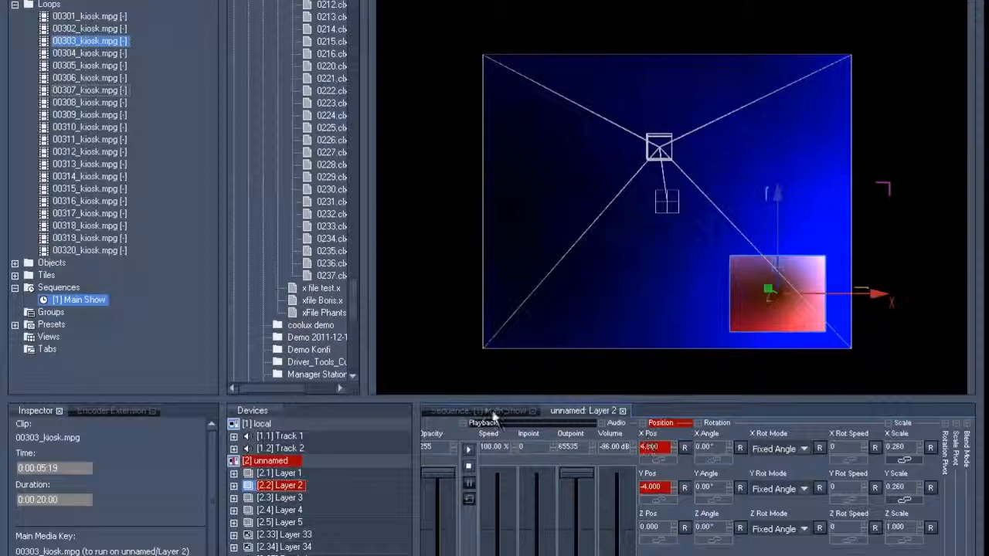
{"action": "right_click", "coordinate": [626, 433]}
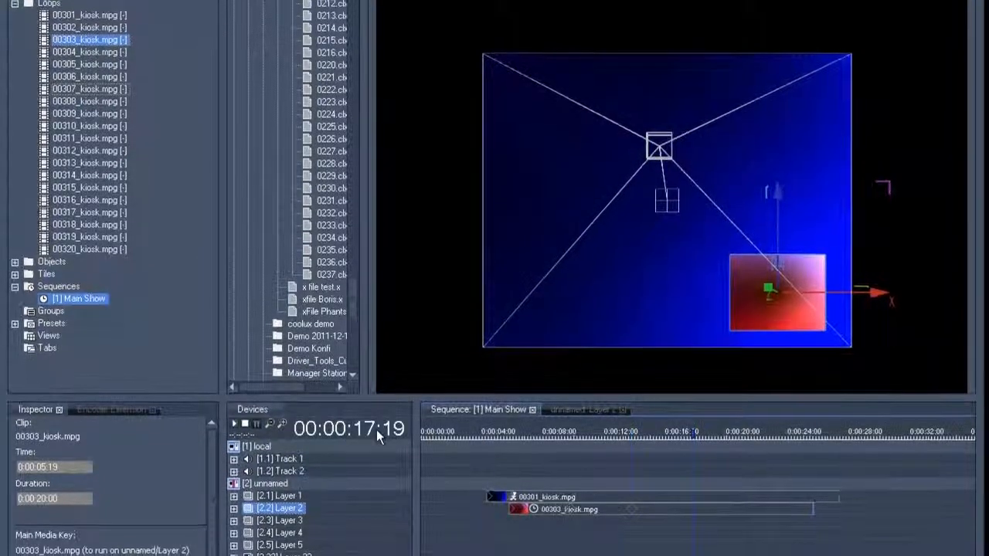
{"action": "scroll", "scroll_direction": "down", "scroll_amount": 3}
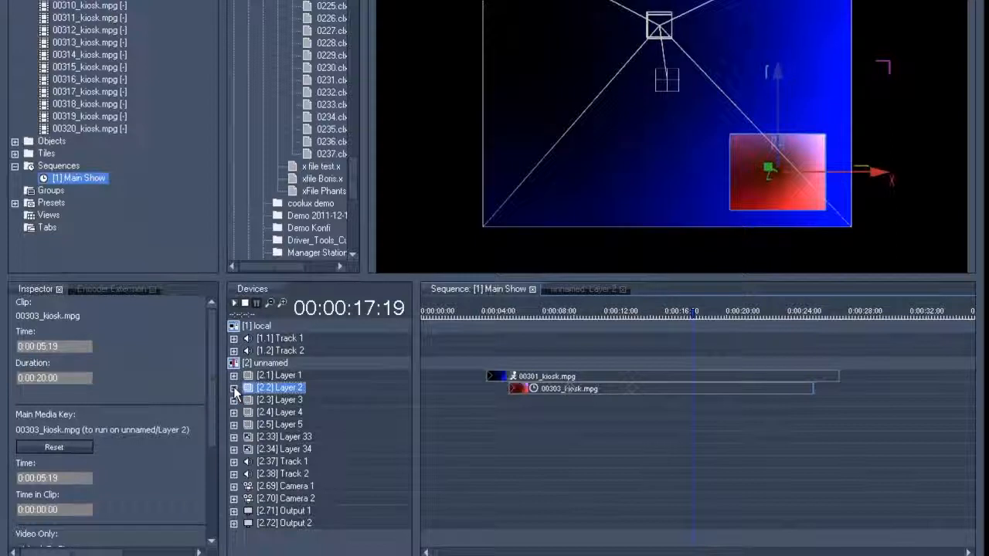
Step: Expand Layer 2's Position tracks and inspect its Y Pos corner keyframes
{"action": "left_click", "coordinate": [235, 386]}
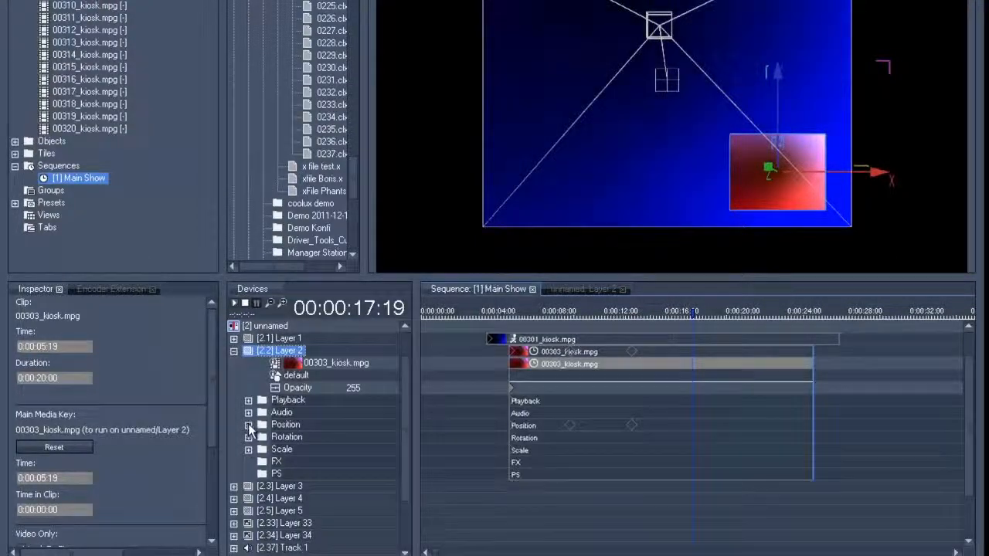
{"action": "left_click", "coordinate": [249, 424]}
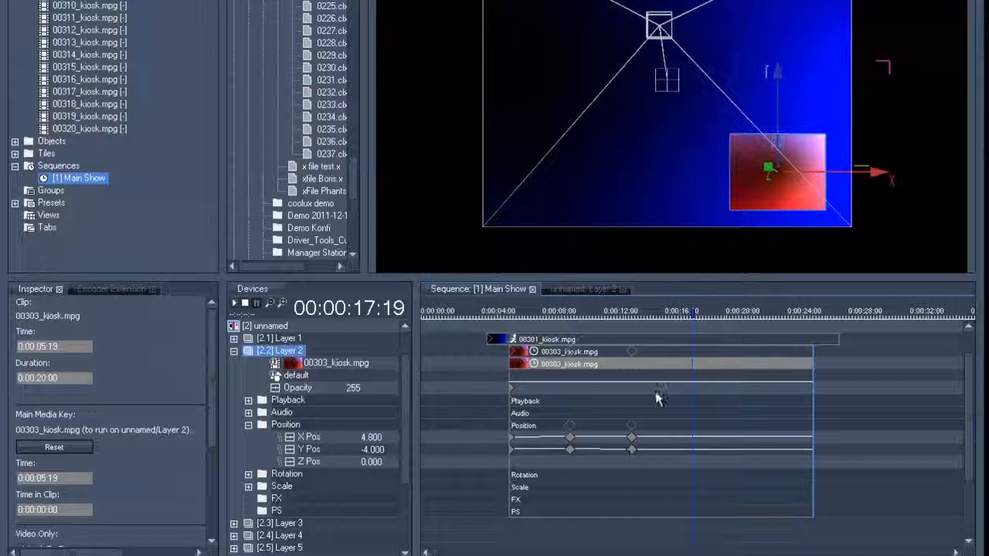
{"action": "left_click", "coordinate": [631, 451]}
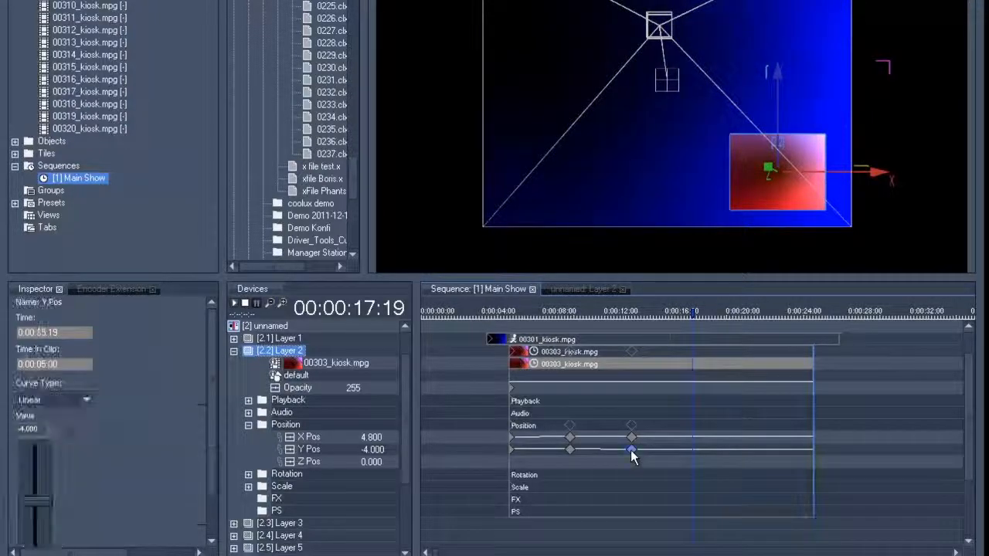
{"action": "left_click", "coordinate": [632, 450]}
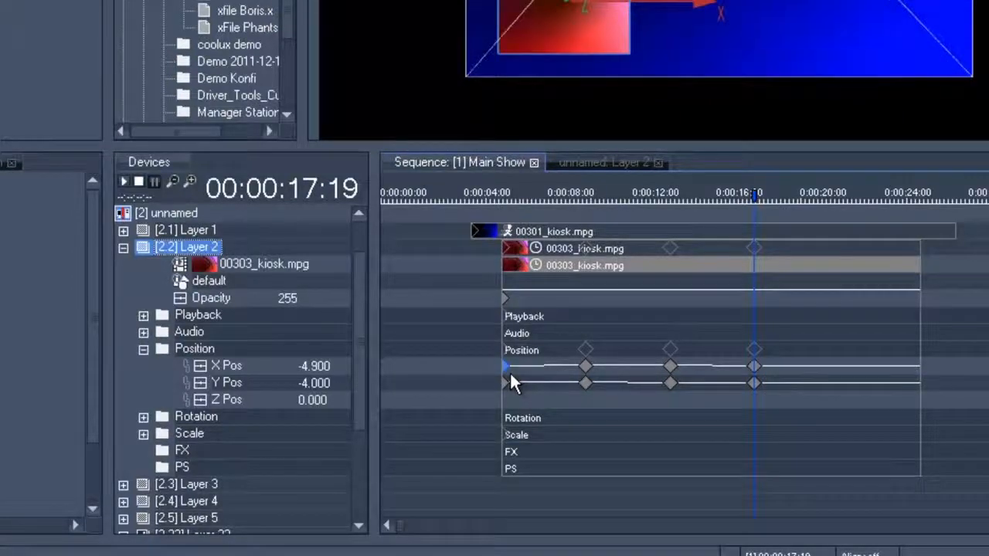
{"action": "mouse_move", "coordinate": [379, 293]}
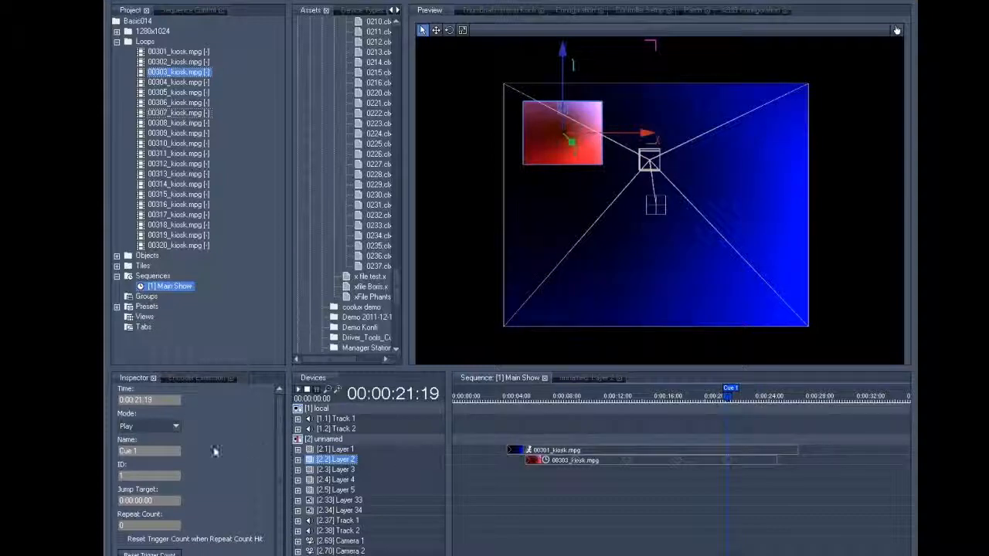
Step: Set Cue 1 to Jump to 0:00:05:19 and tick Lock To Time on the Layer 2 clip
{"action": "left_click", "coordinate": [146, 426]}
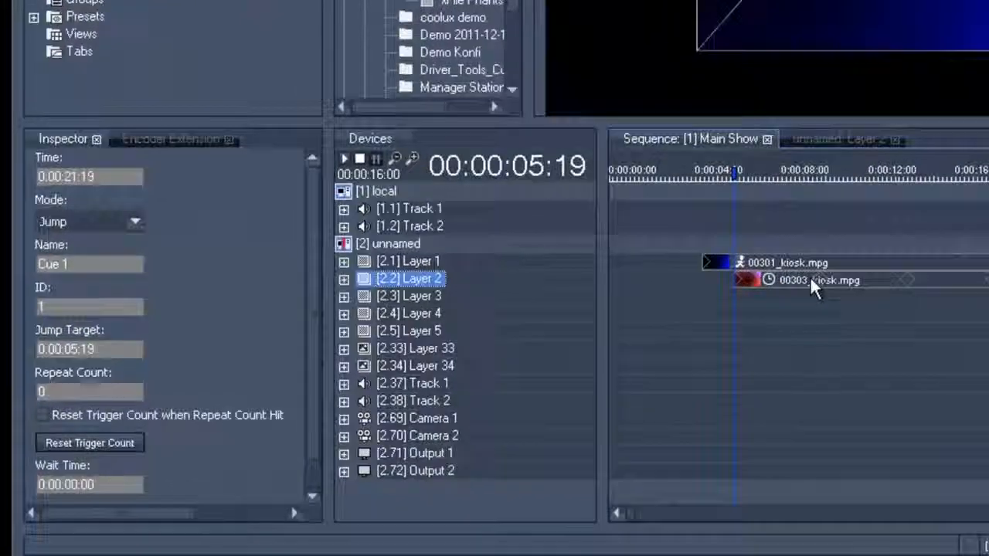
{"action": "left_click", "coordinate": [811, 280]}
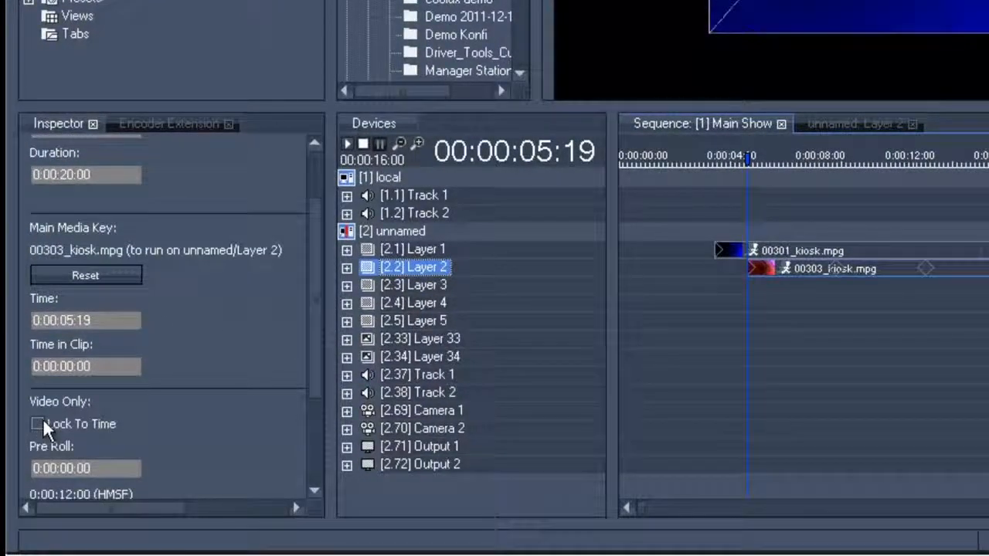
{"action": "left_click", "coordinate": [346, 144]}
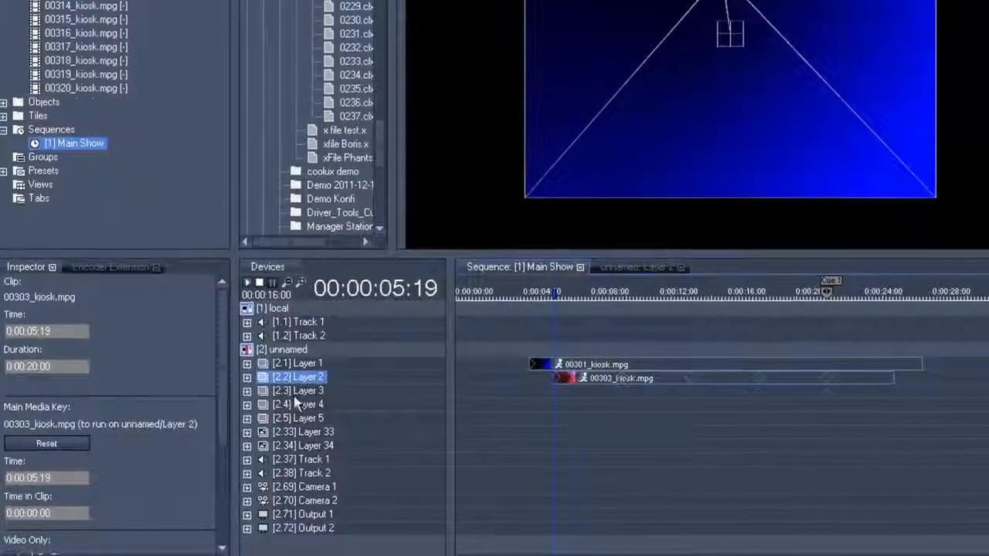
Step: Assign 00304_kiosk.mpg to Layer 3 and add X/Y Pos corner keyframes in its Position tracks
{"action": "left_click", "coordinate": [298, 389]}
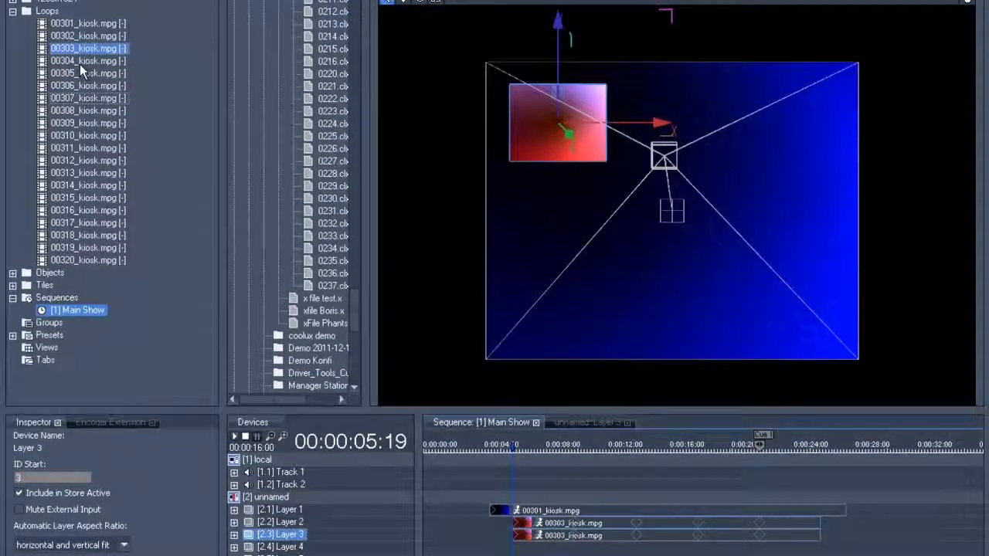
{"action": "left_click", "coordinate": [87, 60]}
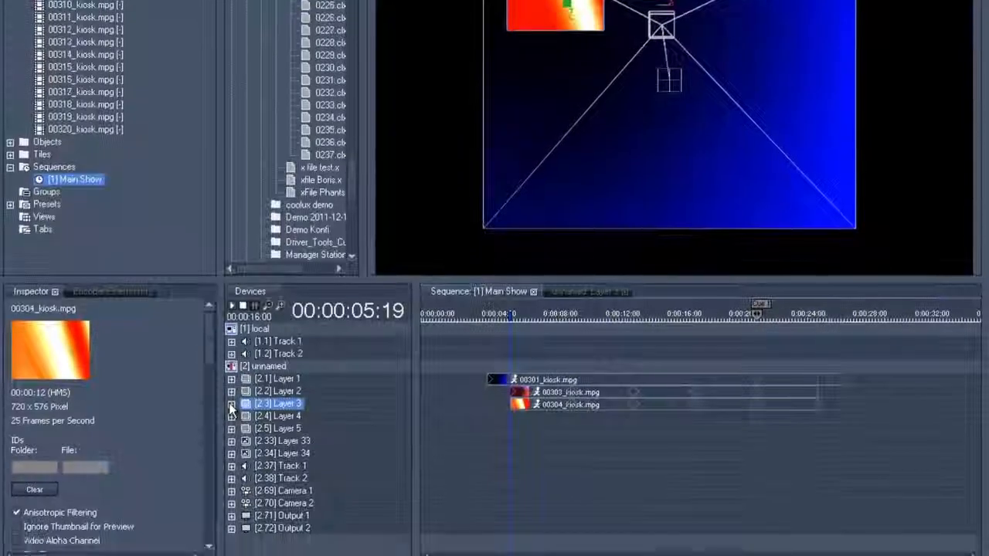
{"action": "left_click", "coordinate": [231, 404]}
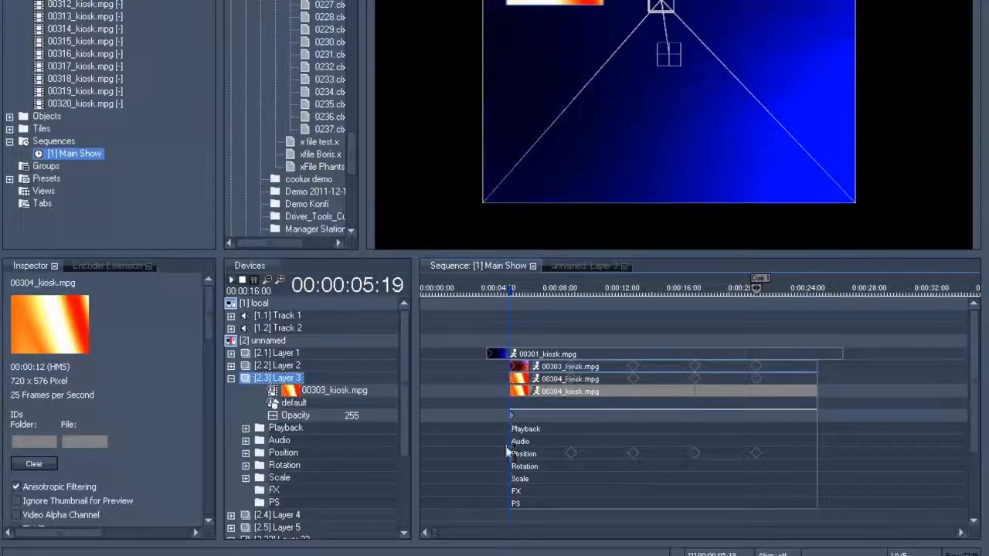
{"action": "left_click", "coordinate": [245, 451]}
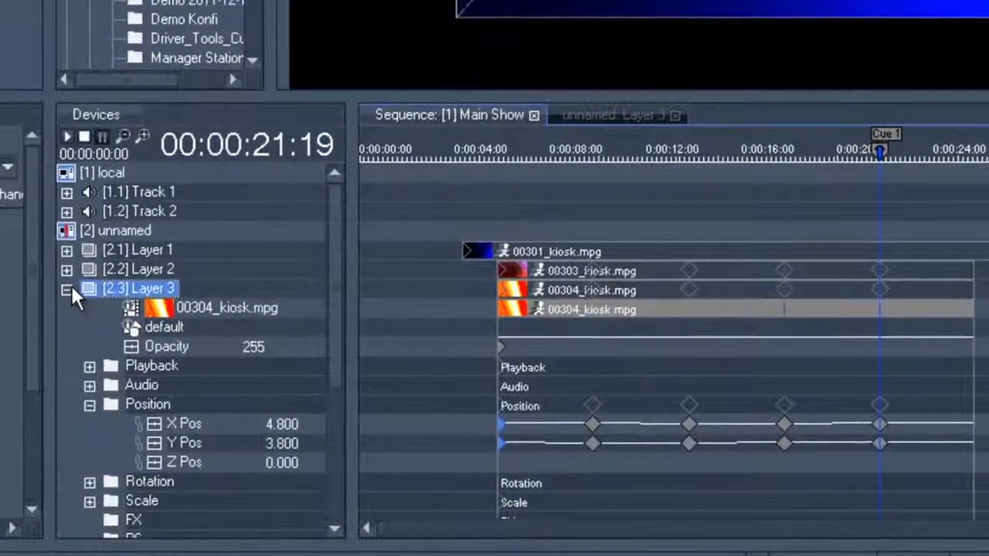
{"action": "left_click", "coordinate": [66, 289]}
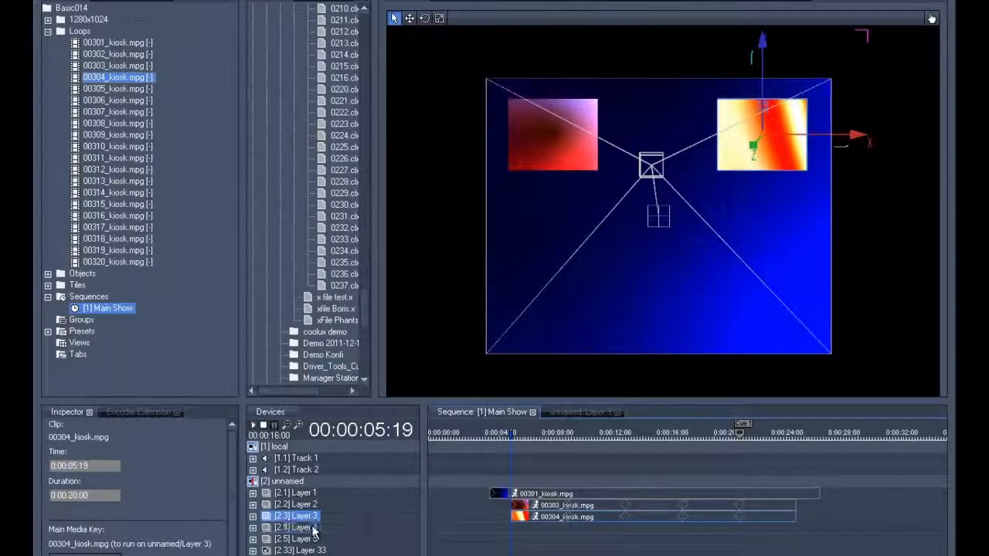
Step: Assign 00306_kiosk.mpg to Layer 4 and give it three corner position keyframes
{"action": "left_click", "coordinate": [295, 527]}
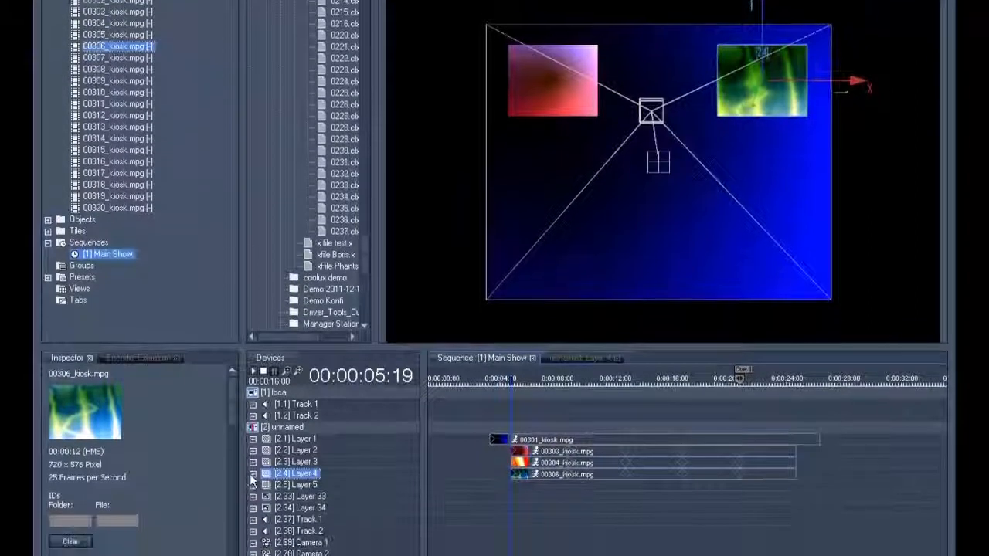
{"action": "left_click", "coordinate": [254, 473]}
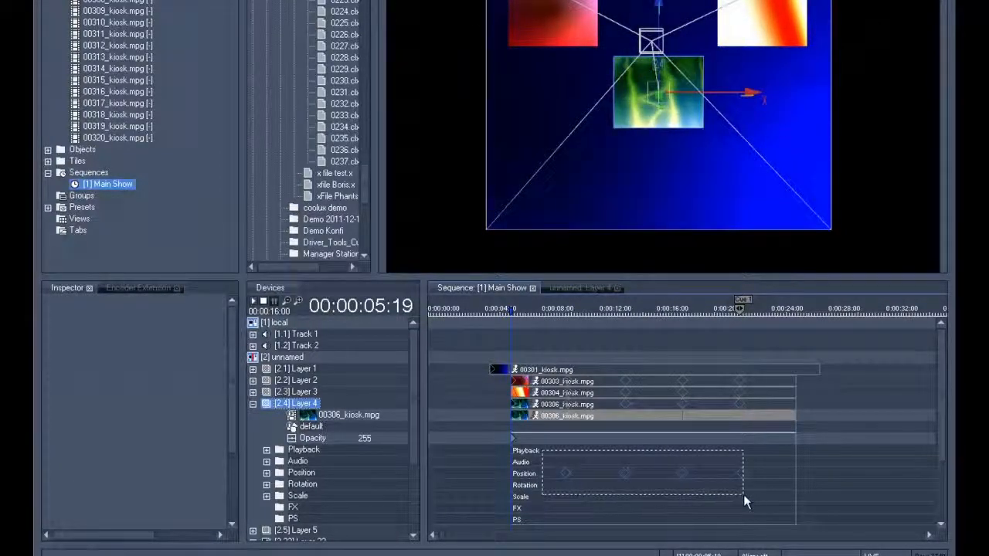
{"action": "left_click", "coordinate": [566, 473]}
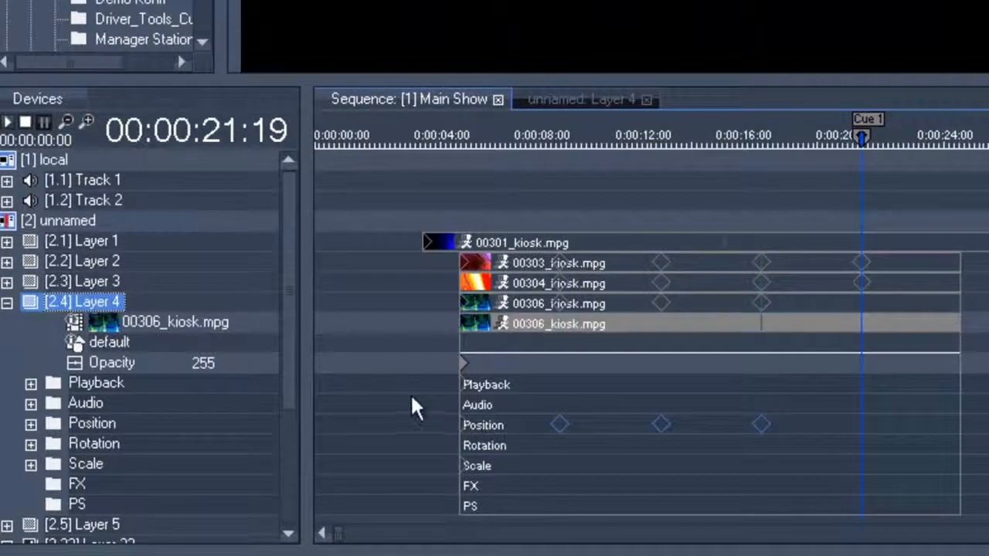
{"action": "left_click", "coordinate": [31, 402]}
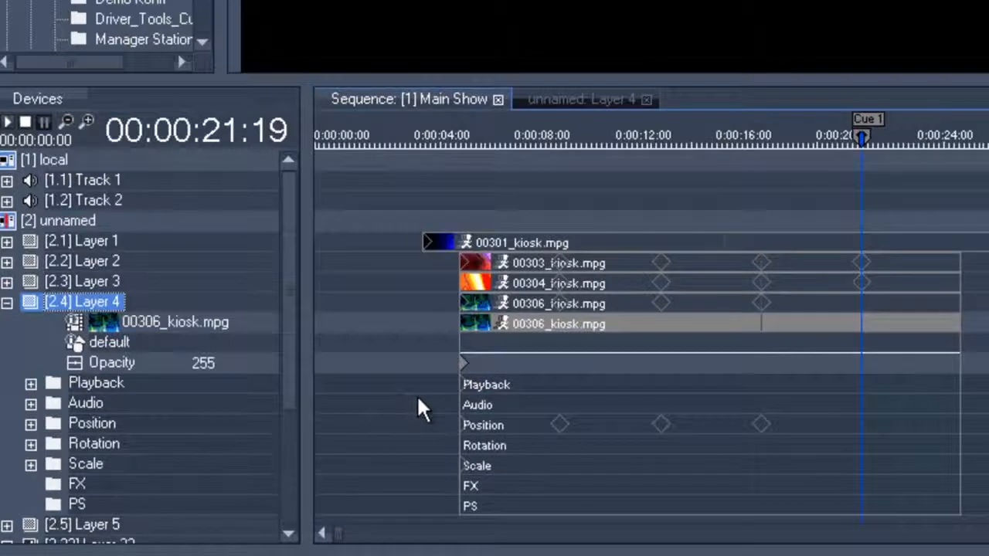
{"action": "mouse_move", "coordinate": [502, 451]}
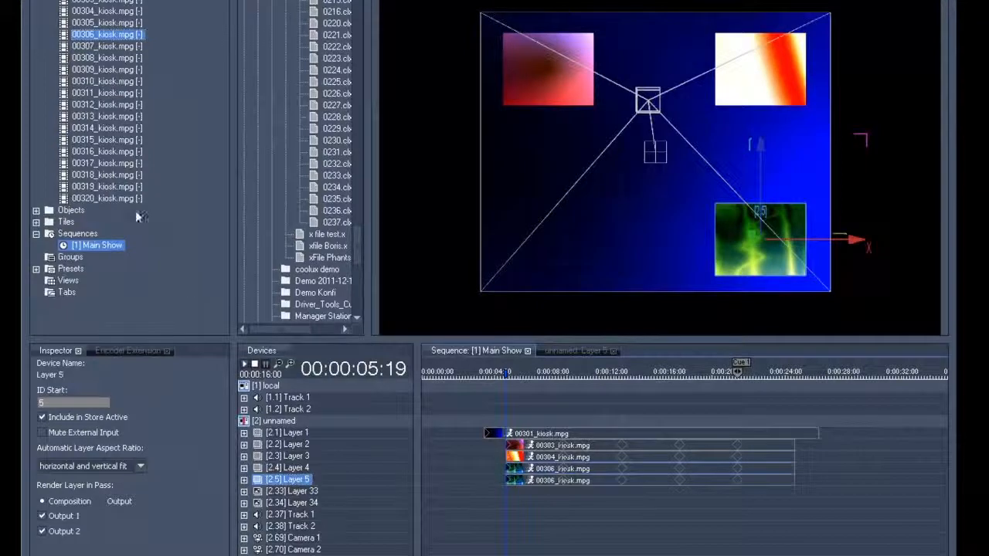
Step: Drag 00312_kiosk.mpg from Loops onto Layer 5 and expand its parameters
{"action": "left_click", "coordinate": [102, 92]}
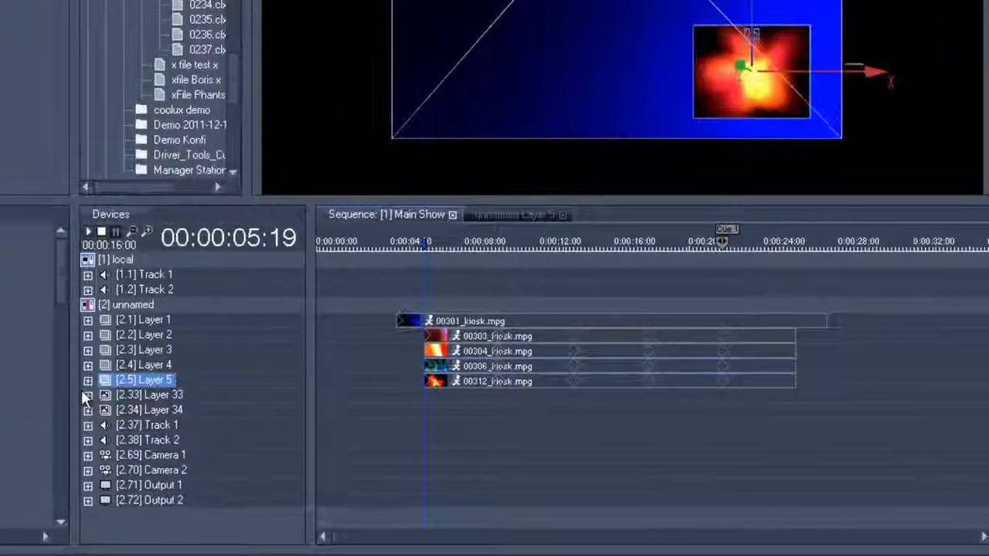
{"action": "left_click", "coordinate": [87, 380]}
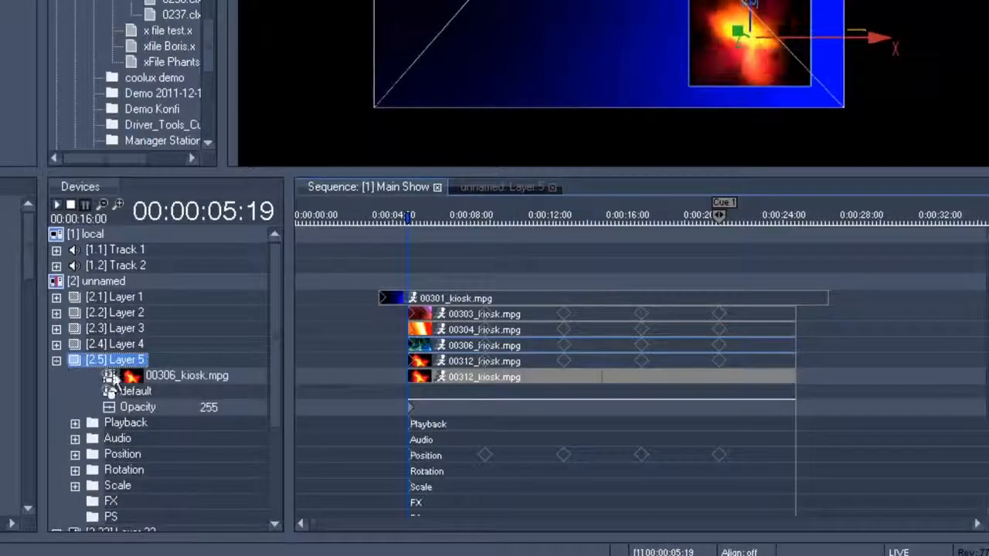